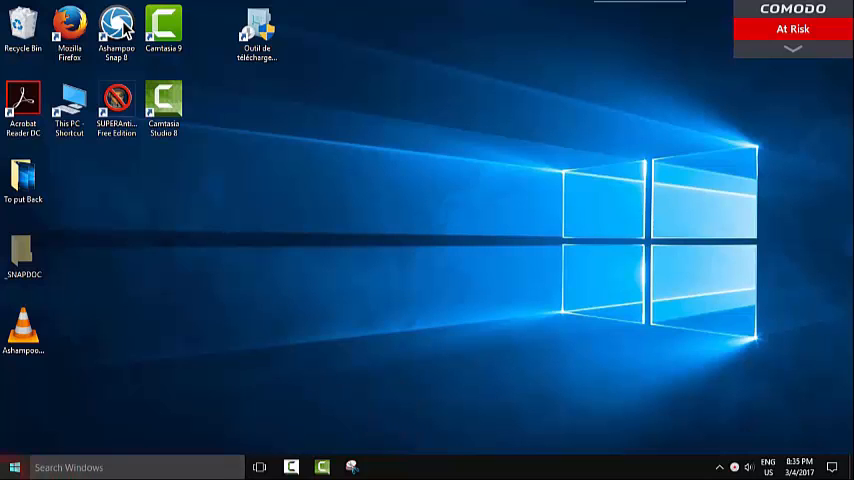
# Step: Search the Start menu for 'control' to launch Control Panel
pyautogui.click(10, 467)
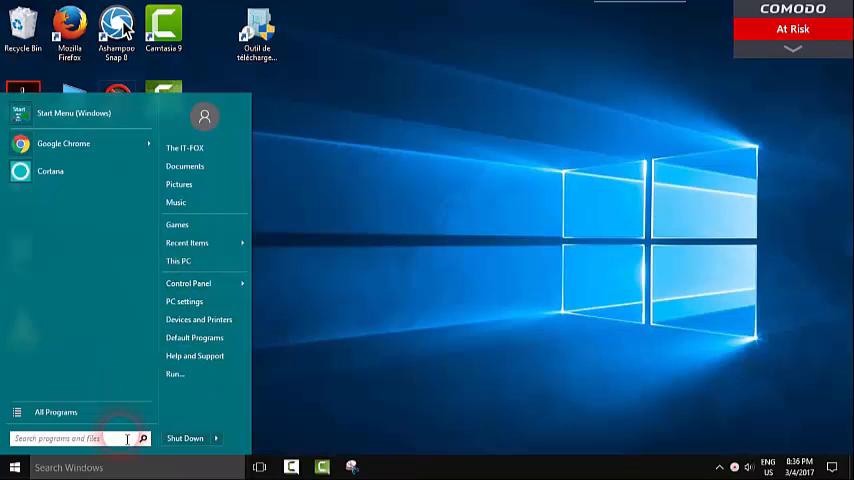
pyautogui.write('control')
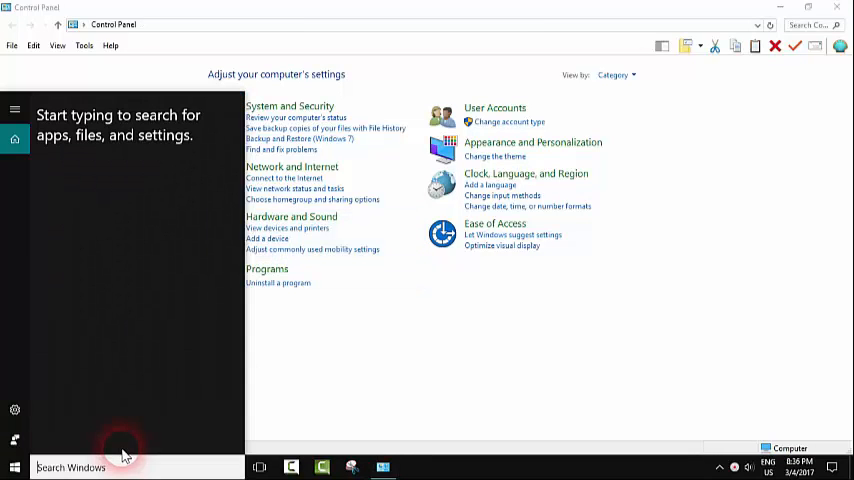
pyautogui.write('contro')
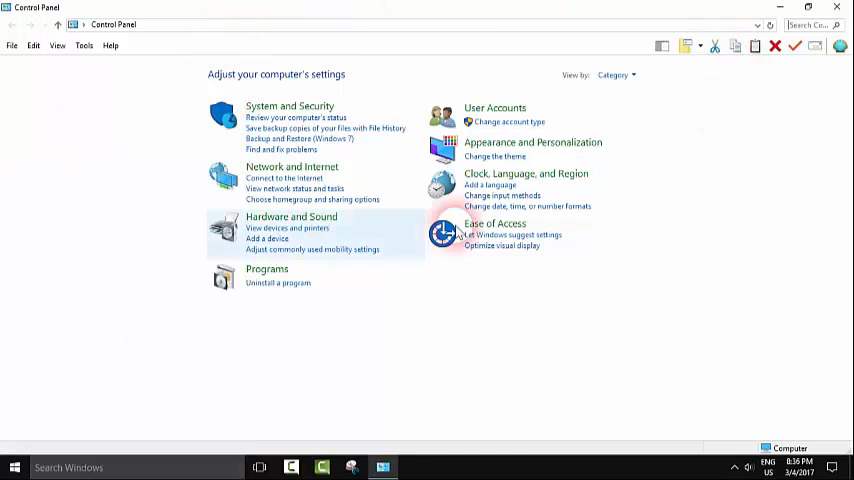
pyautogui.click(618, 75)
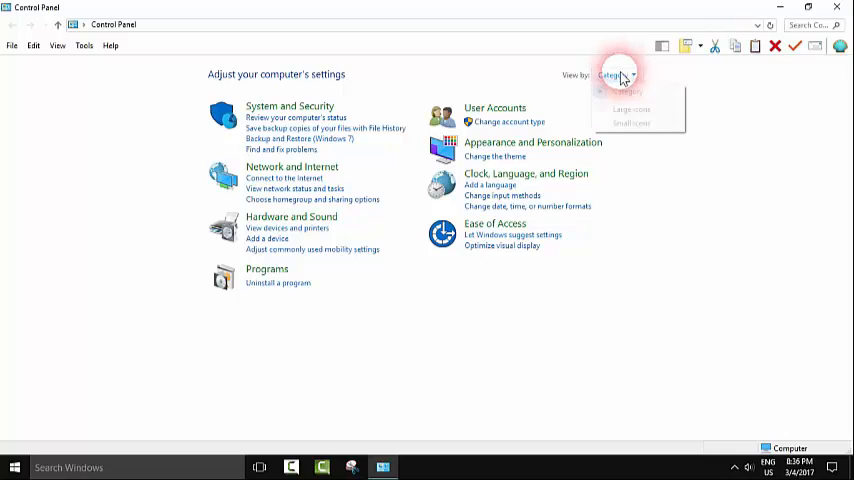
pyautogui.click(631, 123)
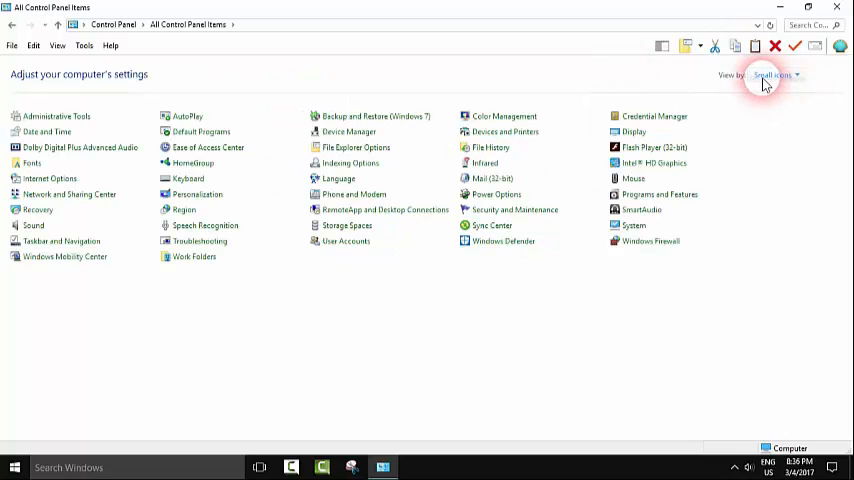
pyautogui.click(769, 80)
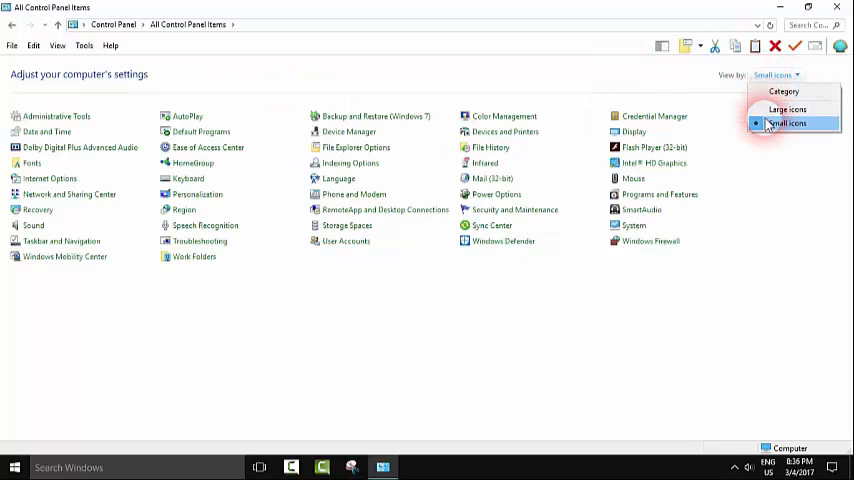
pyautogui.click(790, 110)
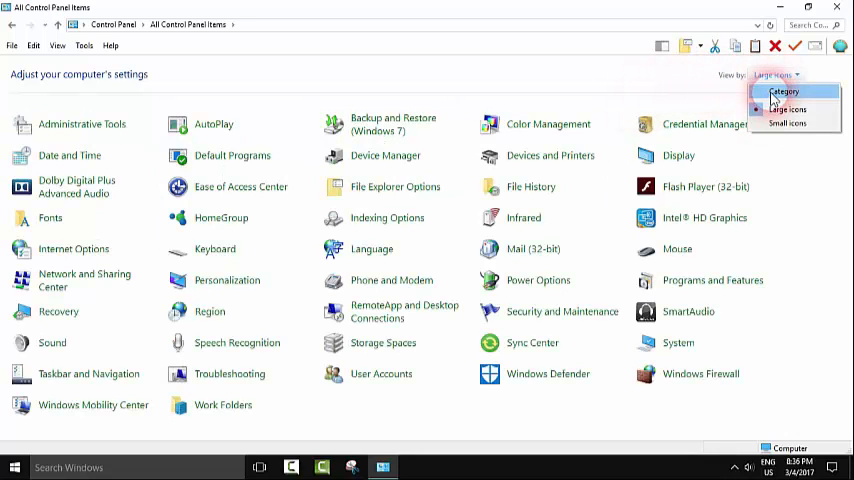
pyautogui.click(788, 92)
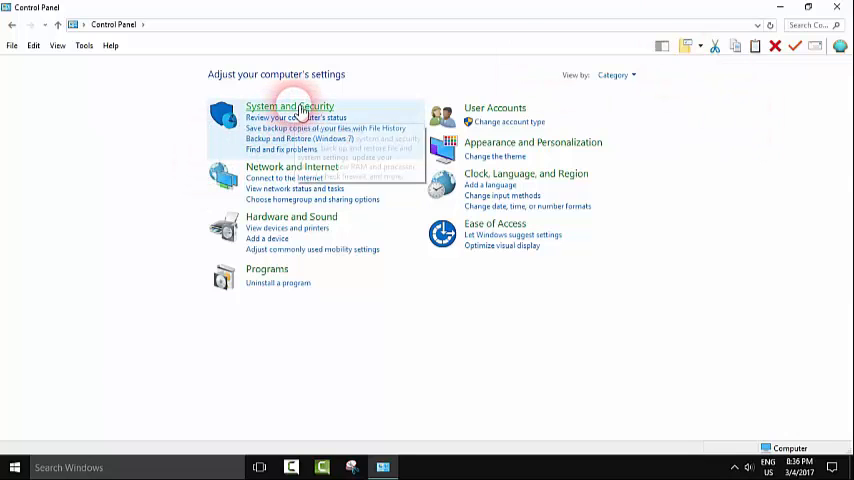
# Step: Go through System and Security and Power Options to 'Choose what the power button does'
pyautogui.click(283, 106)
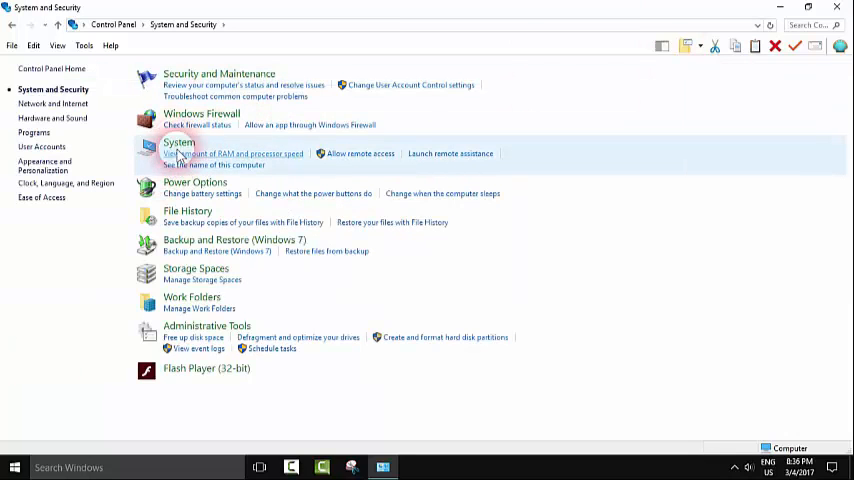
pyautogui.click(195, 181)
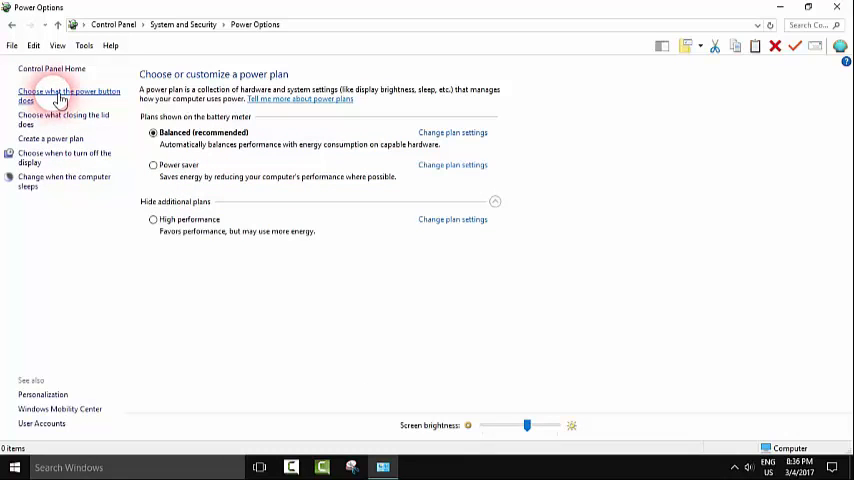
pyautogui.click(50, 95)
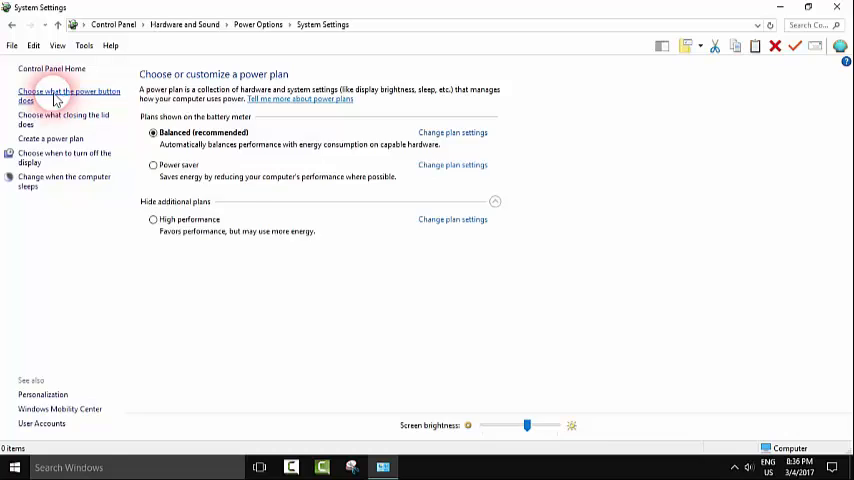
pyautogui.click(50, 93)
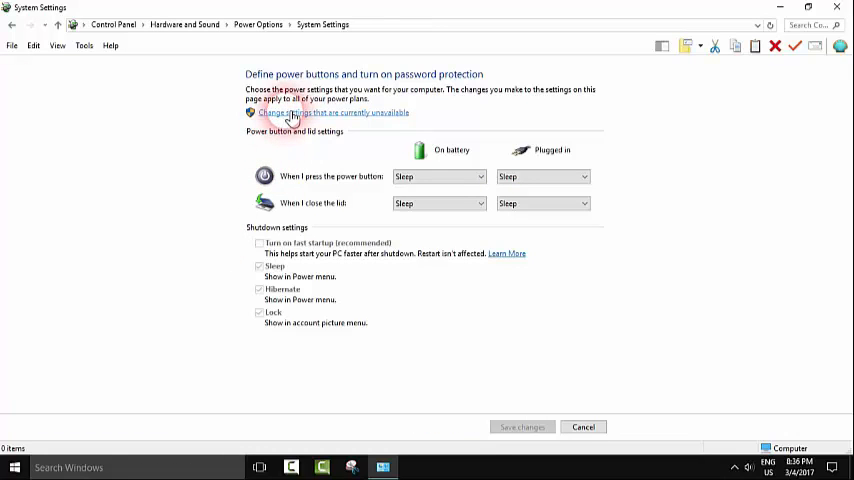
# Step: Unlock the shutdown settings, tick 'Turn on fast startup (recommended)', and save
pyautogui.click(300, 126)
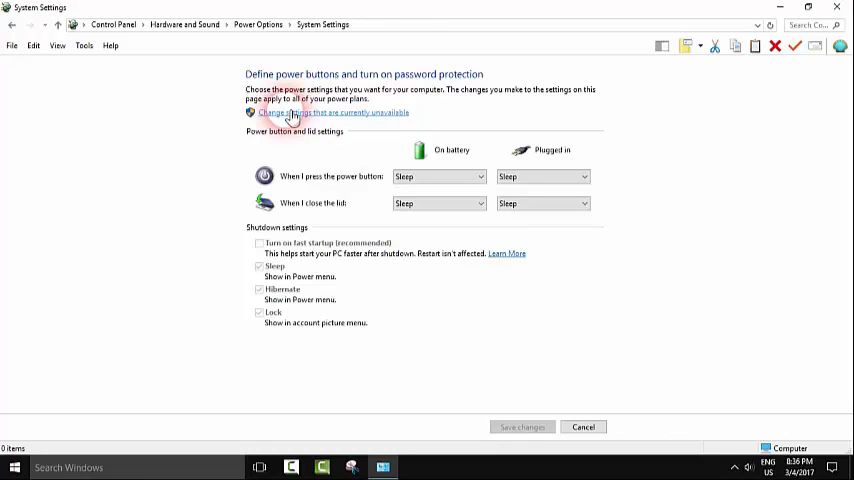
pyautogui.click(317, 112)
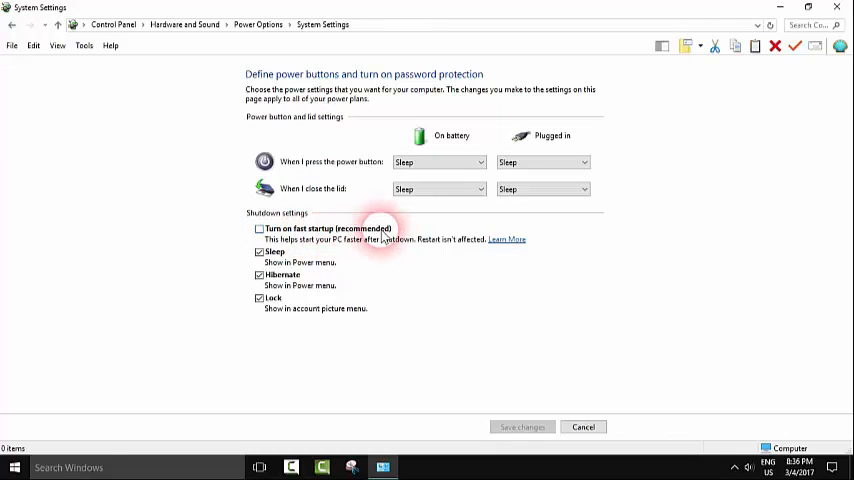
pyautogui.click(254, 229)
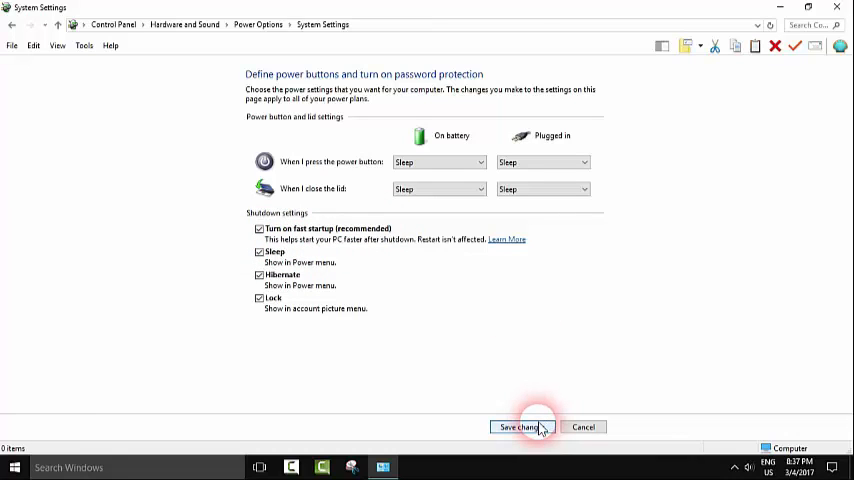
pyautogui.click(523, 427)
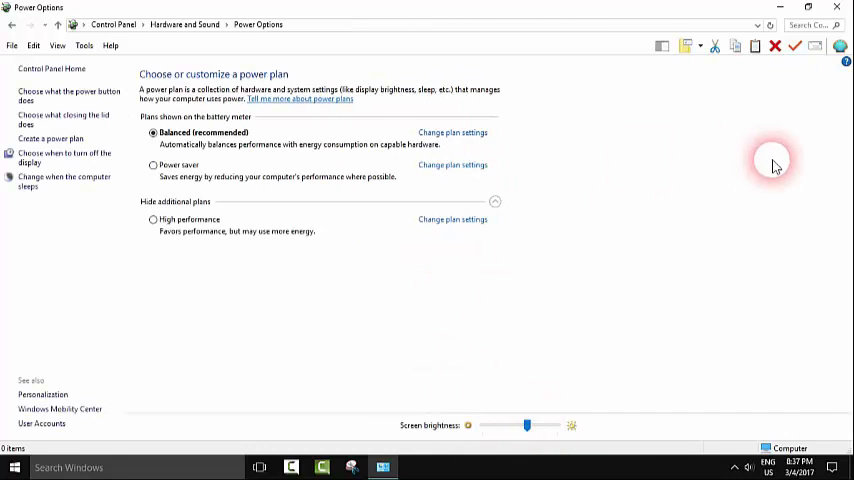
# Step: Return to 'Choose what the power button does' to review the saved fast startup setting
pyautogui.click(59, 94)
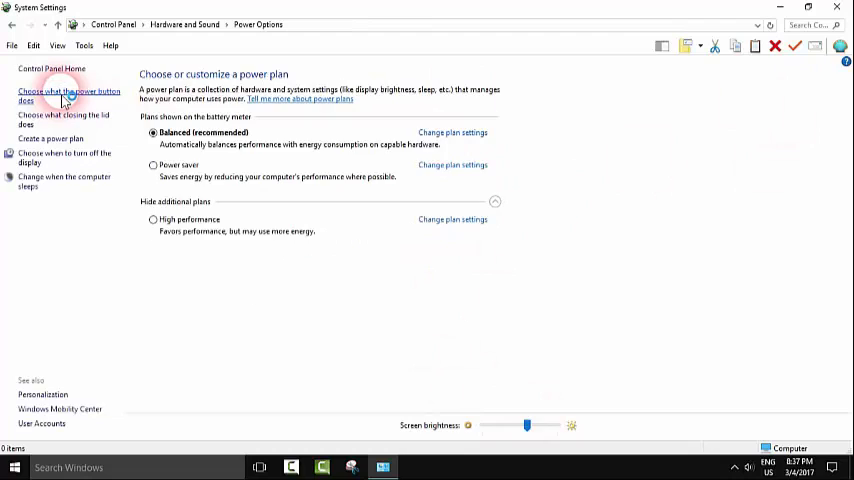
pyautogui.click(50, 92)
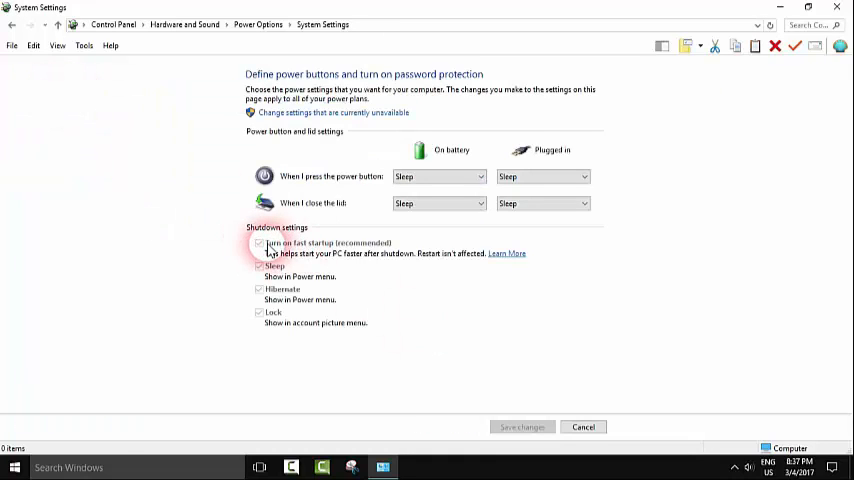